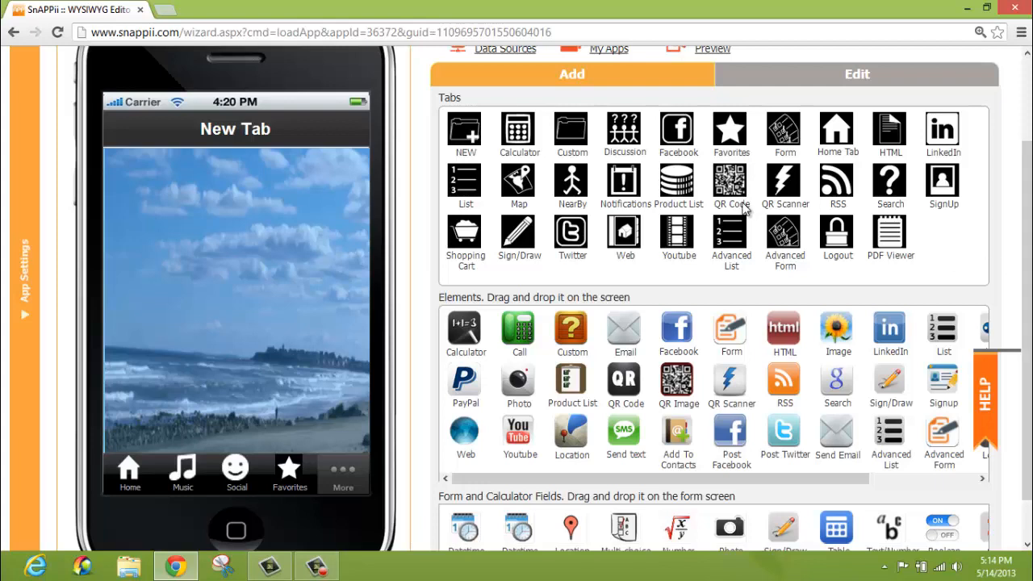
mouse_move(439, 97)
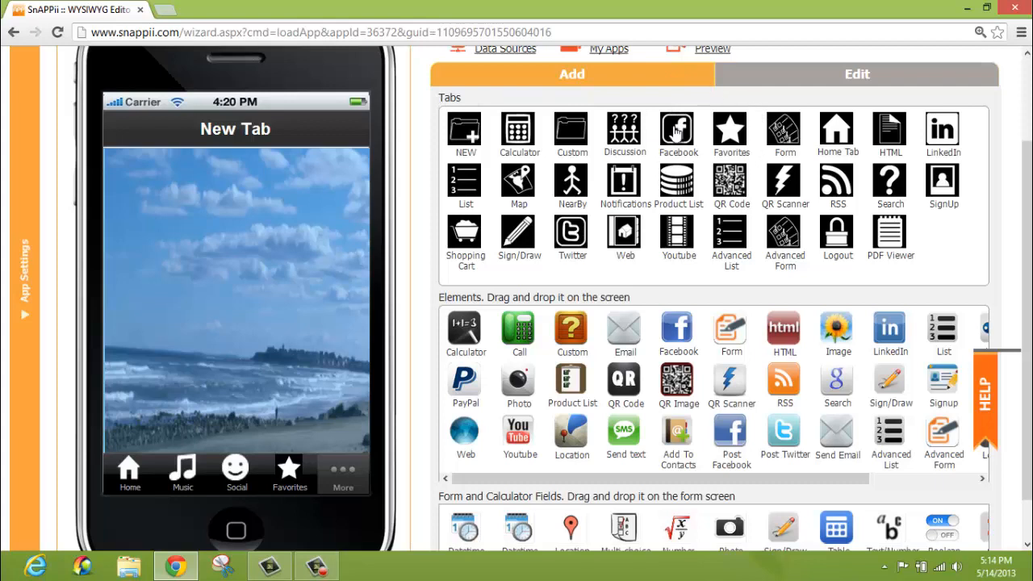
mouse_move(676, 129)
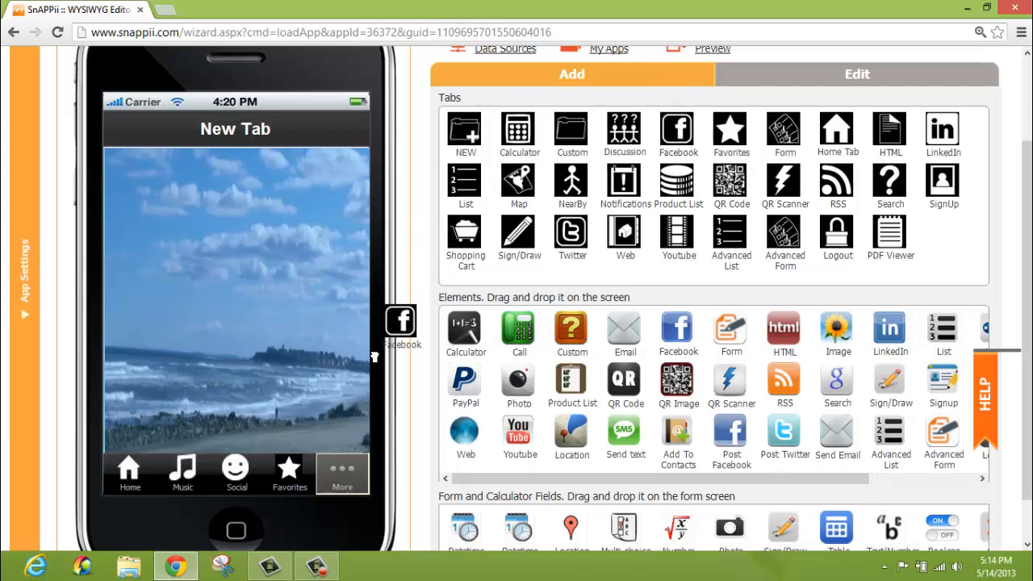
Drop a Facebook tab onto the phone and point its URL to m.facebook.com/Snappii
left_click_drag(401, 321, 342, 471)
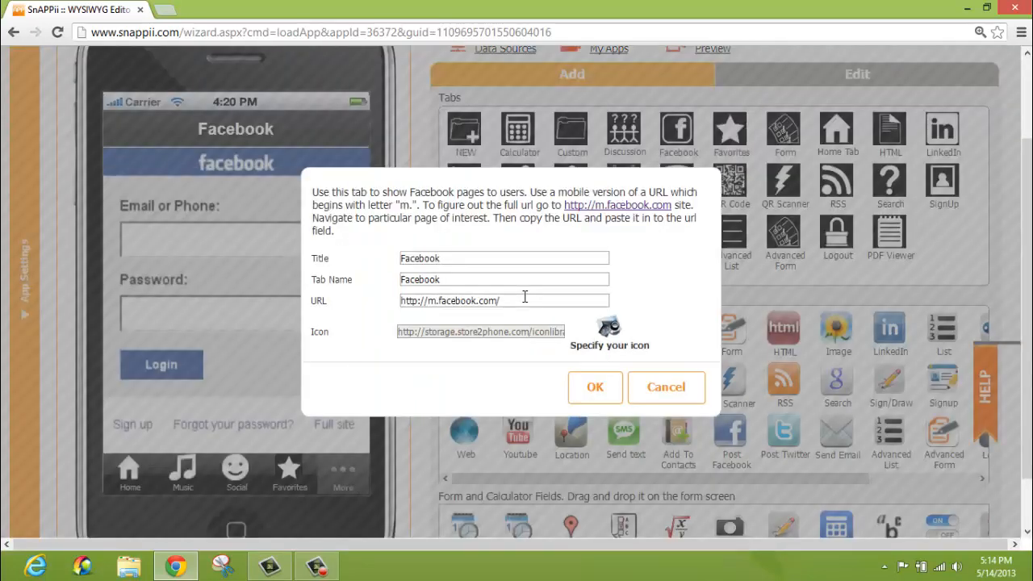
left_click(525, 300)
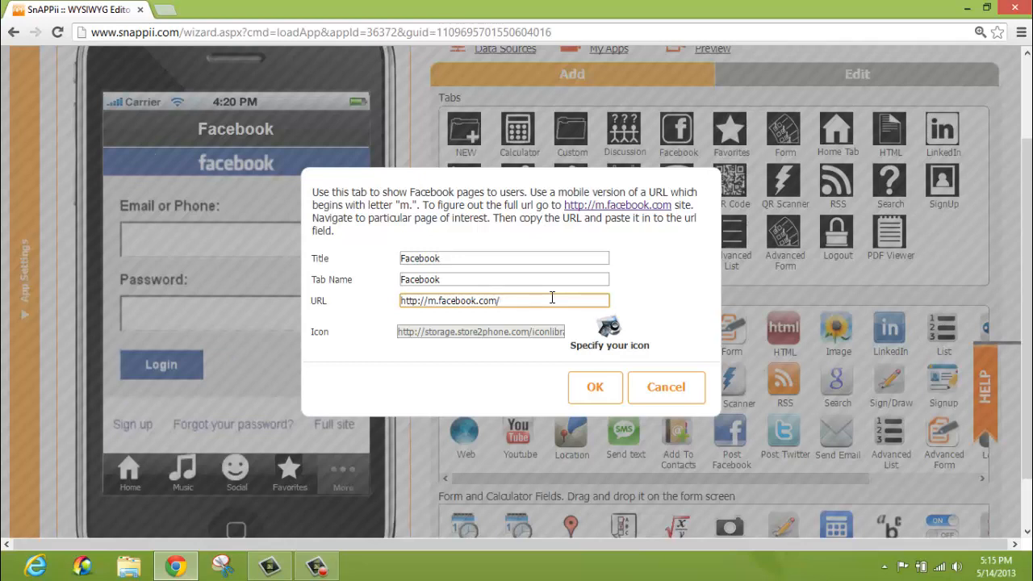
type("Snappii")
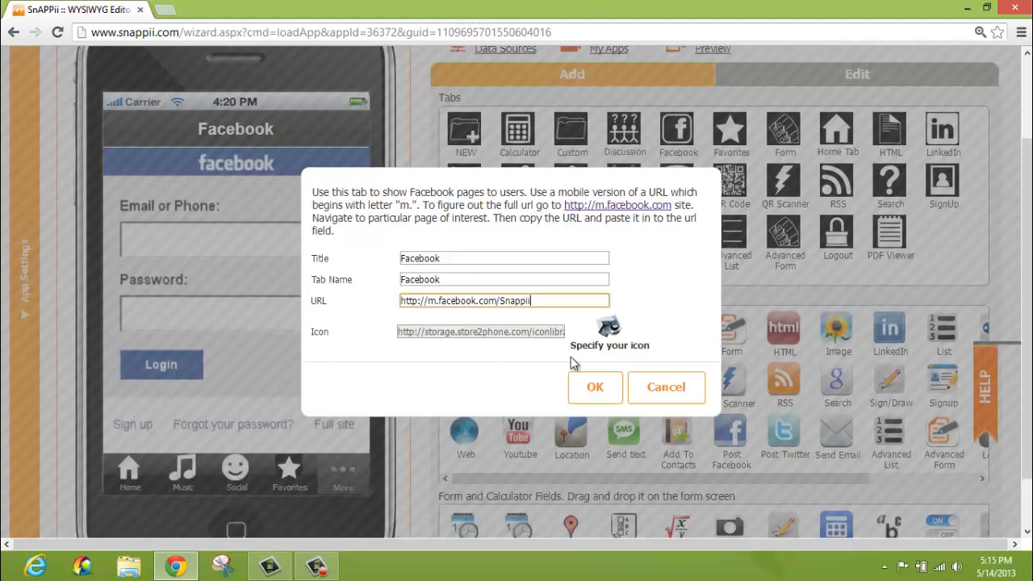
left_click(594, 388)
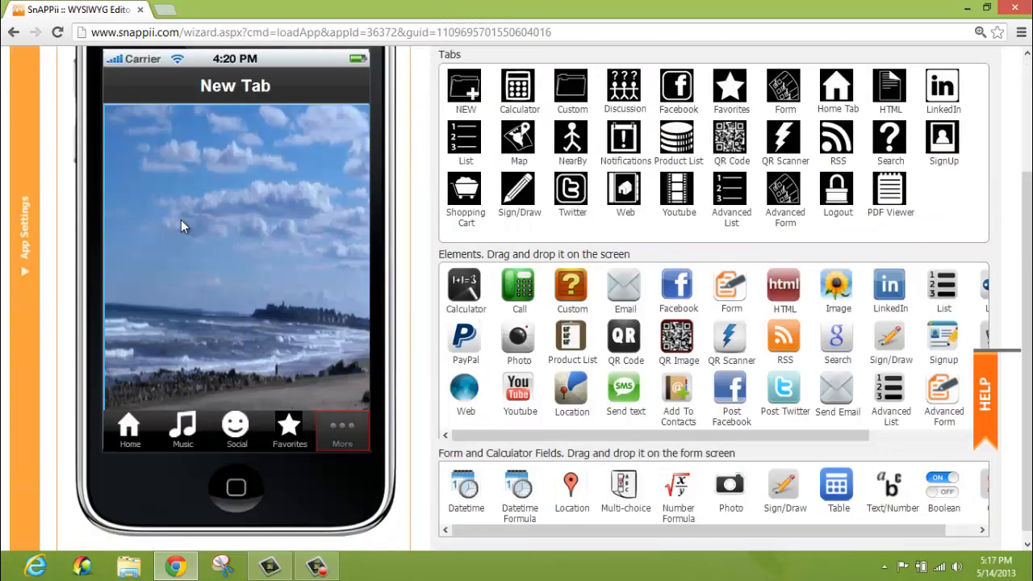
mouse_move(255, 160)
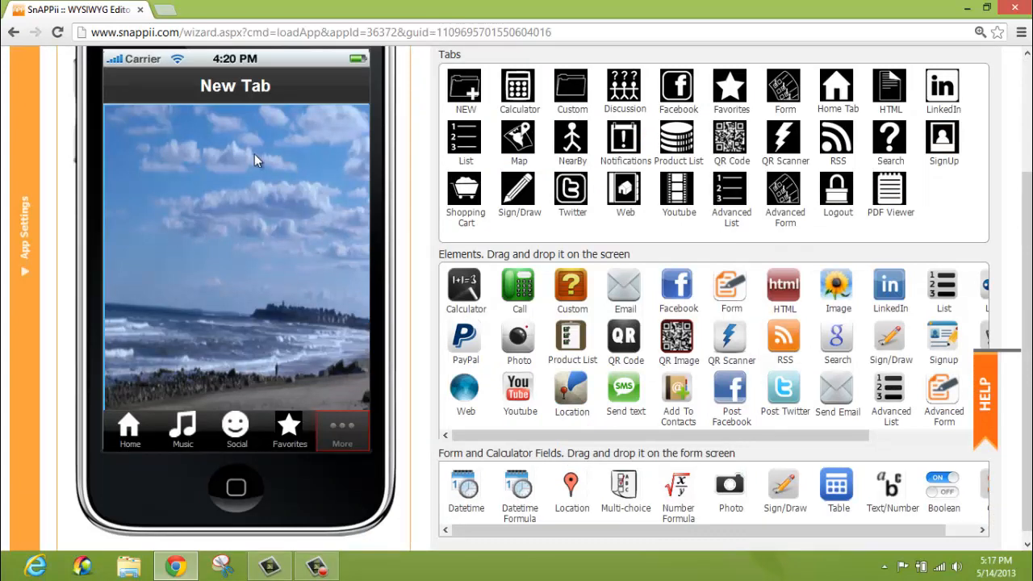
mouse_move(701, 305)
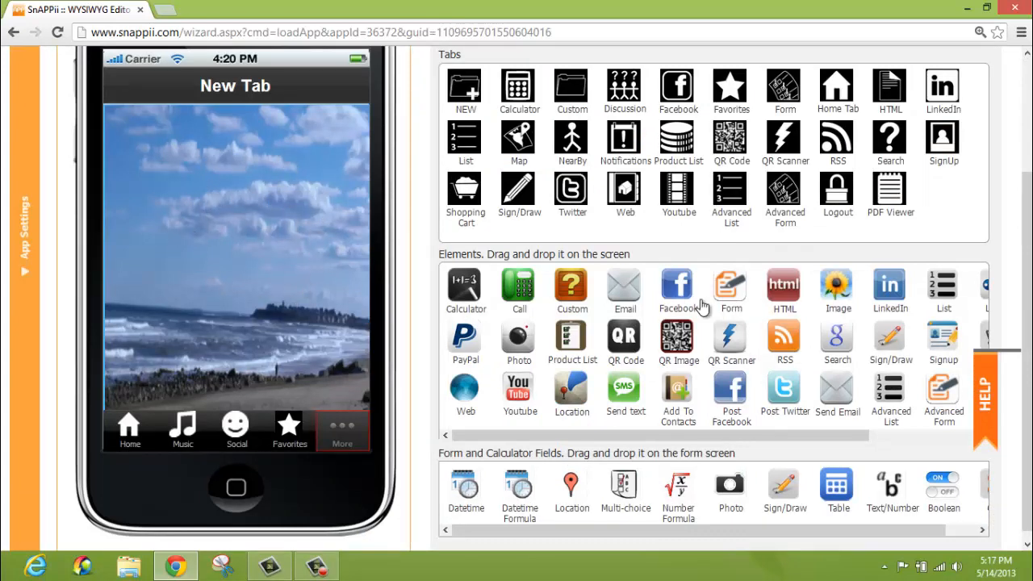
Place a Facebook button on the New Tab screen linked to m.facebook.com/Snappii
left_click_drag(678, 287, 255, 245)
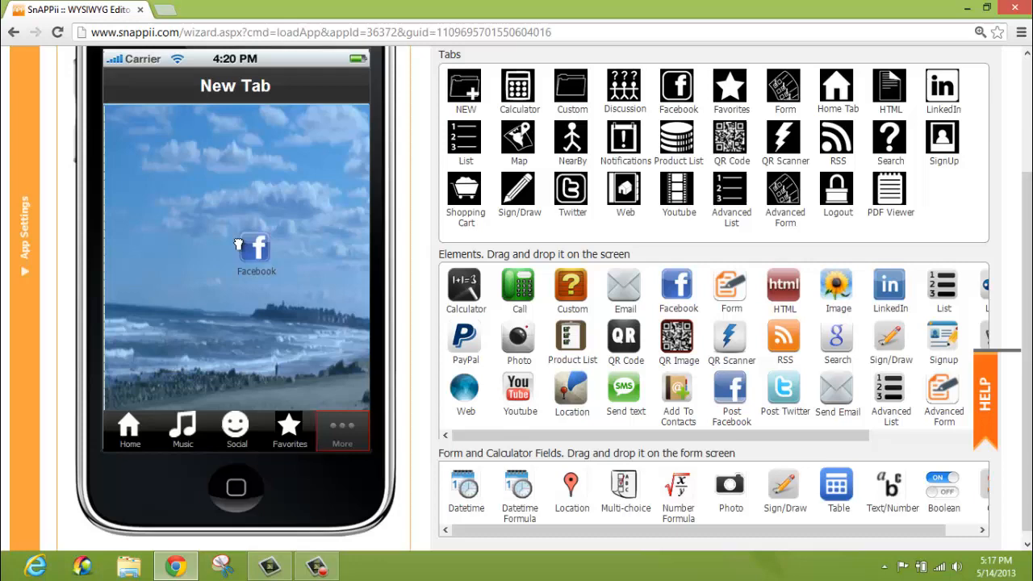
double_click(255, 249)
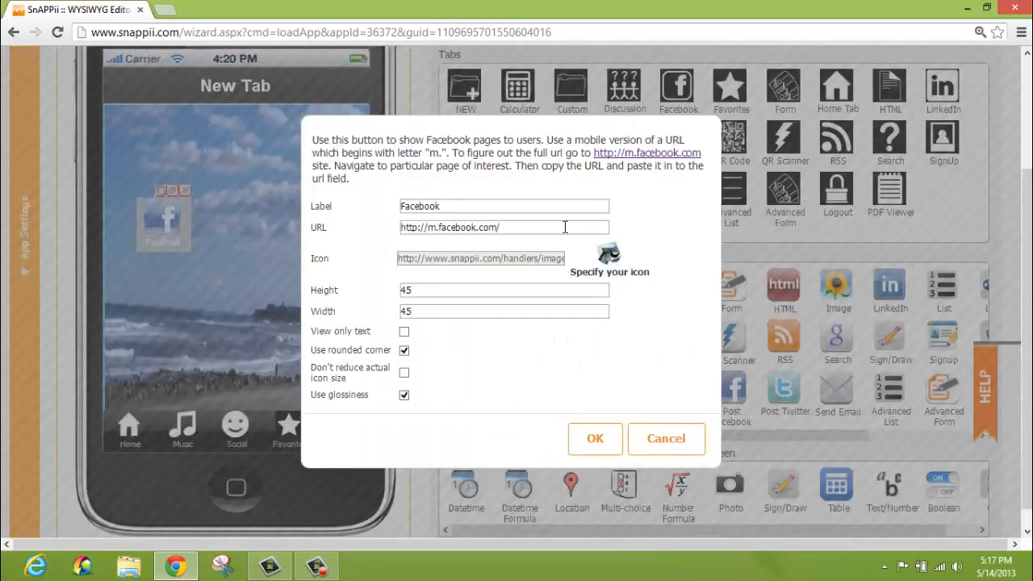
left_click(503, 226)
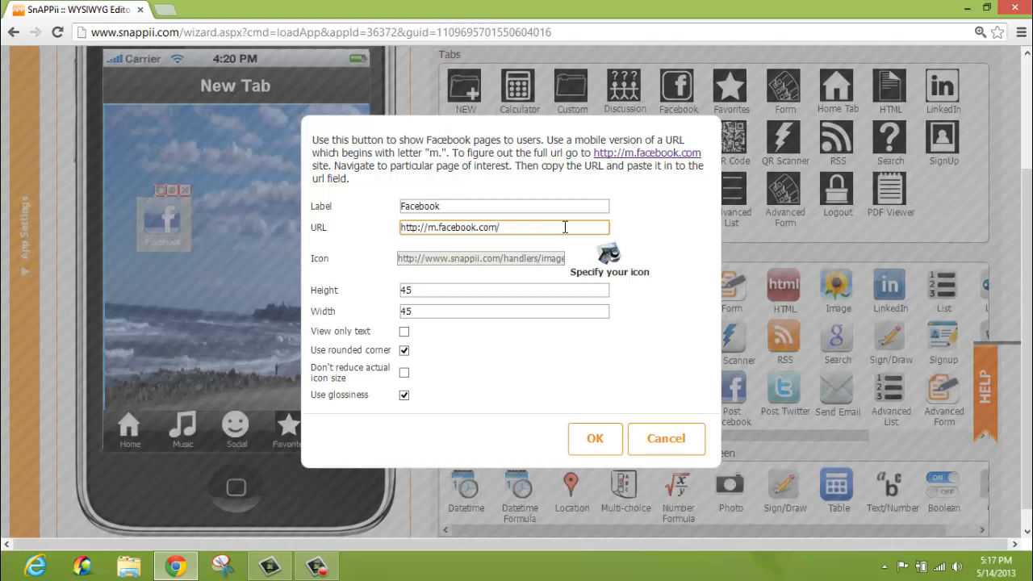
type("Snappii")
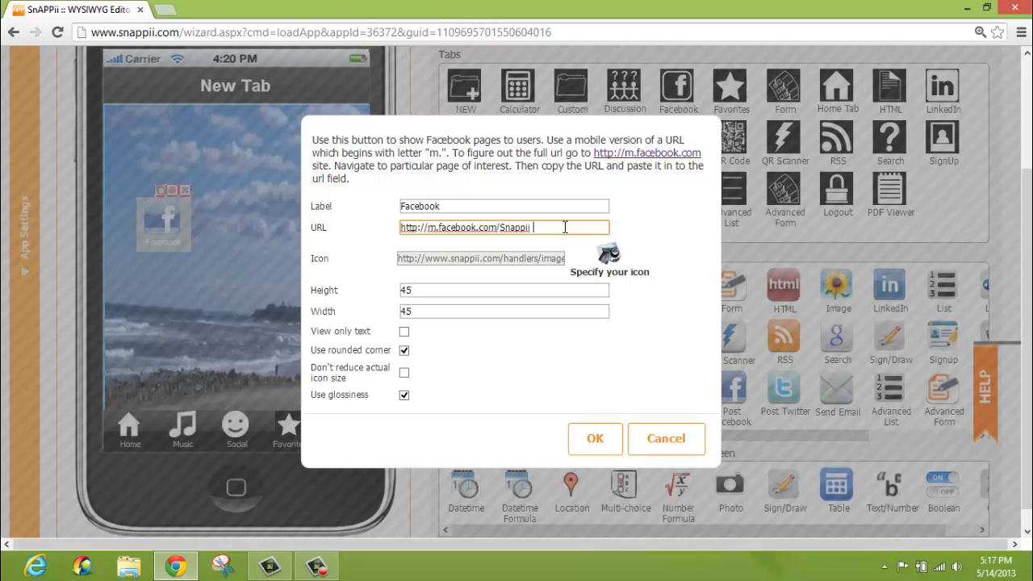
mouse_move(581, 418)
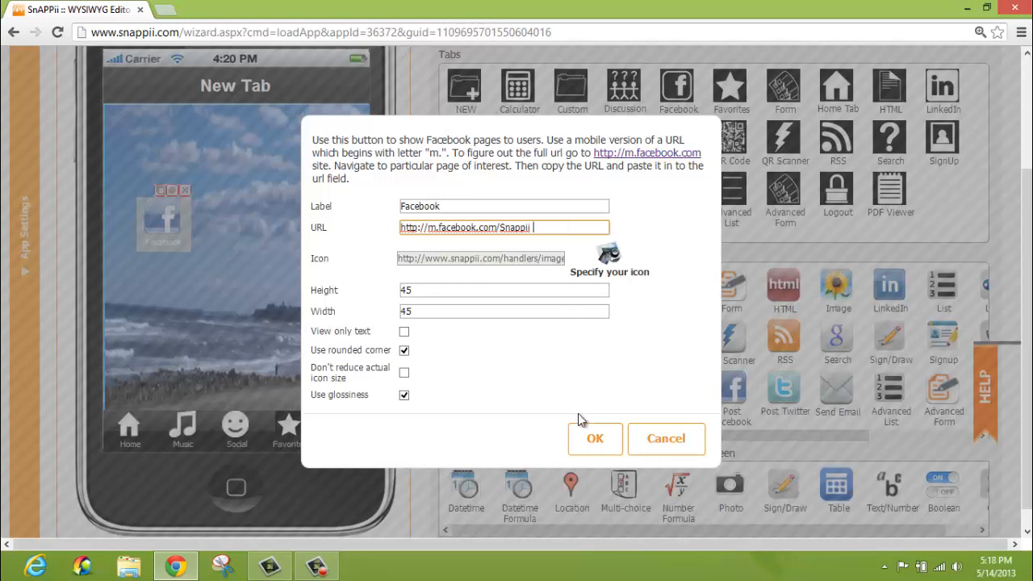
mouse_move(594, 439)
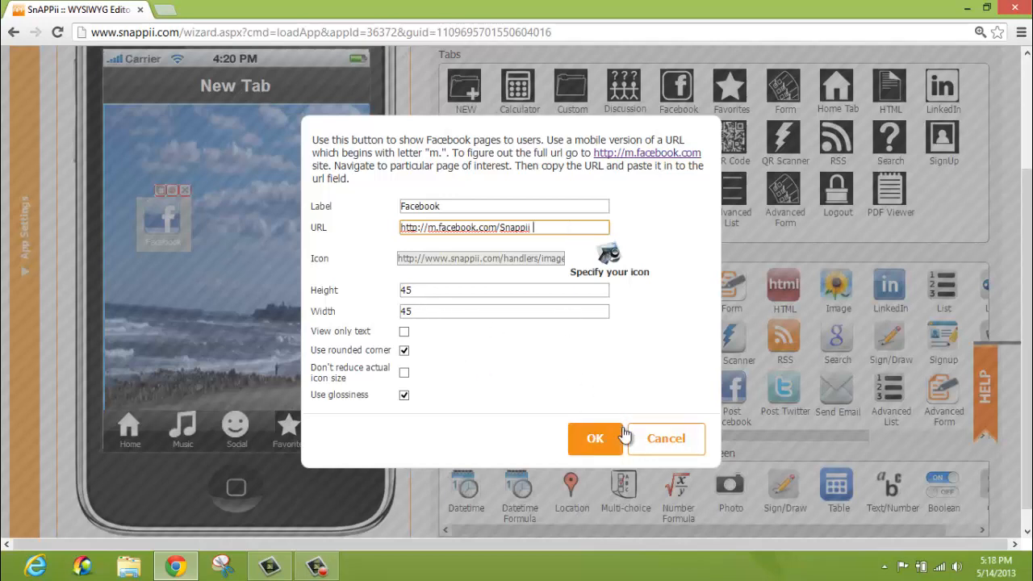
left_click(594, 439)
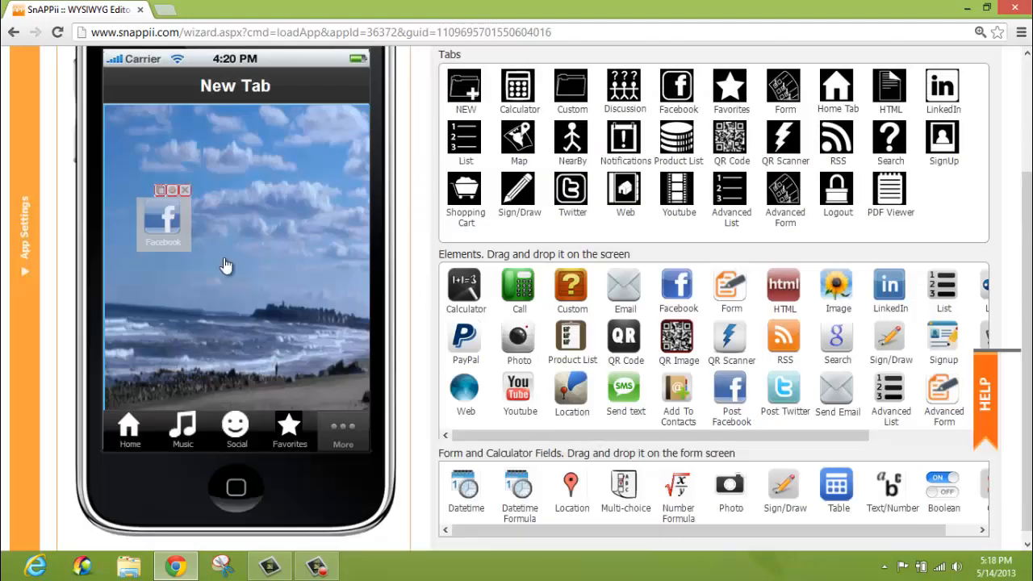
left_click(239, 240)
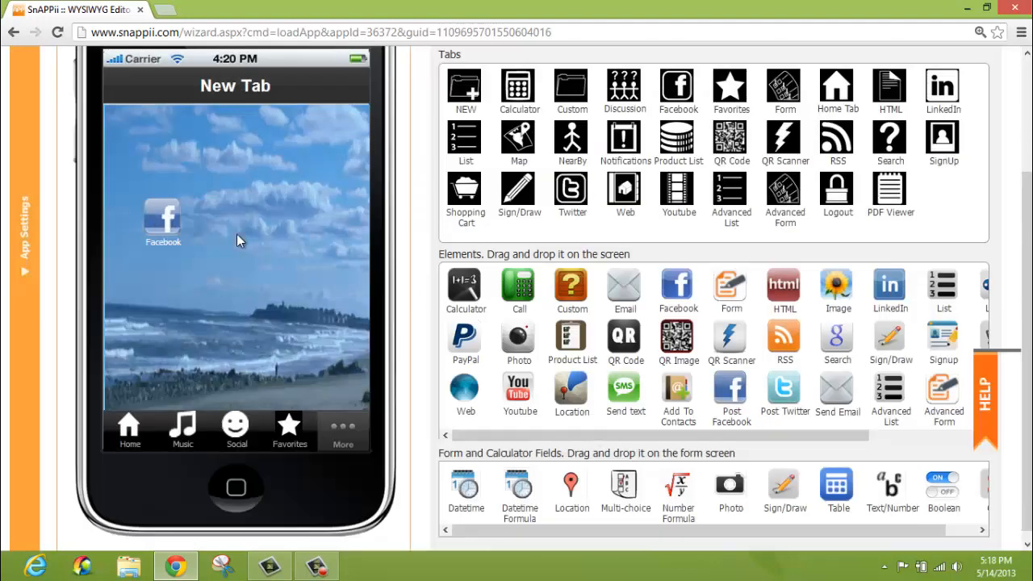
mouse_move(326, 181)
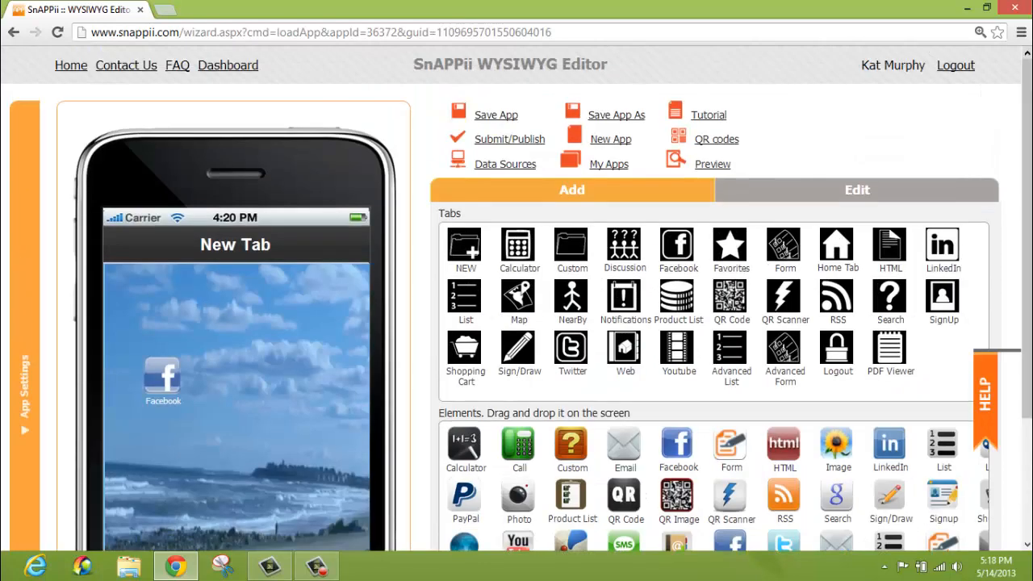
mouse_move(1014, 164)
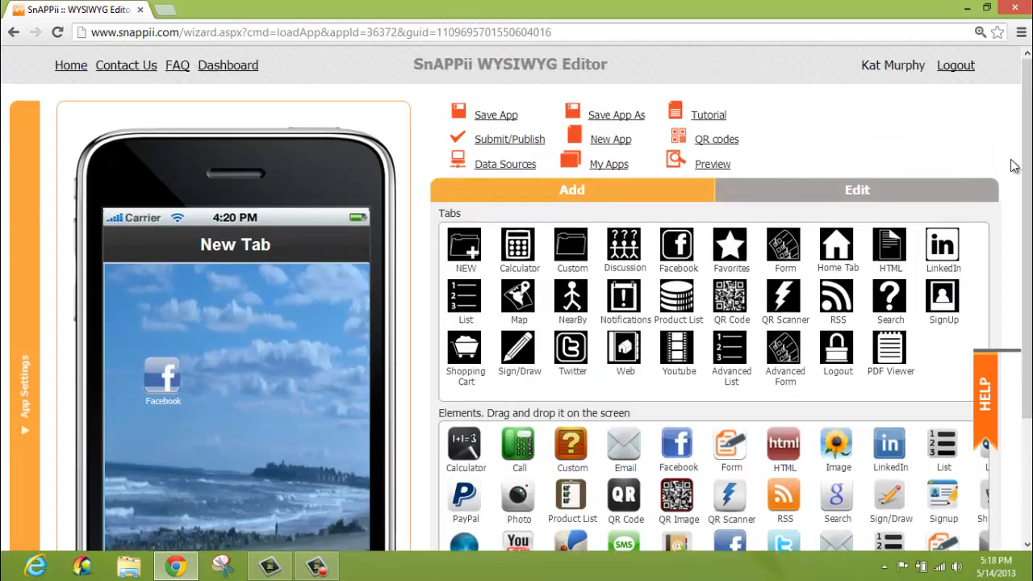
scroll("down", 3)
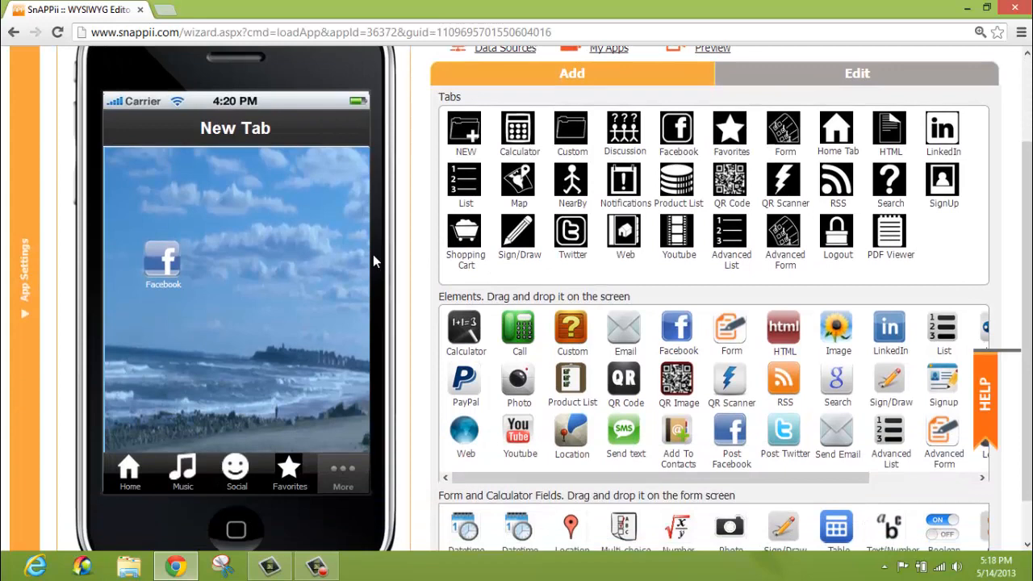
mouse_move(235, 302)
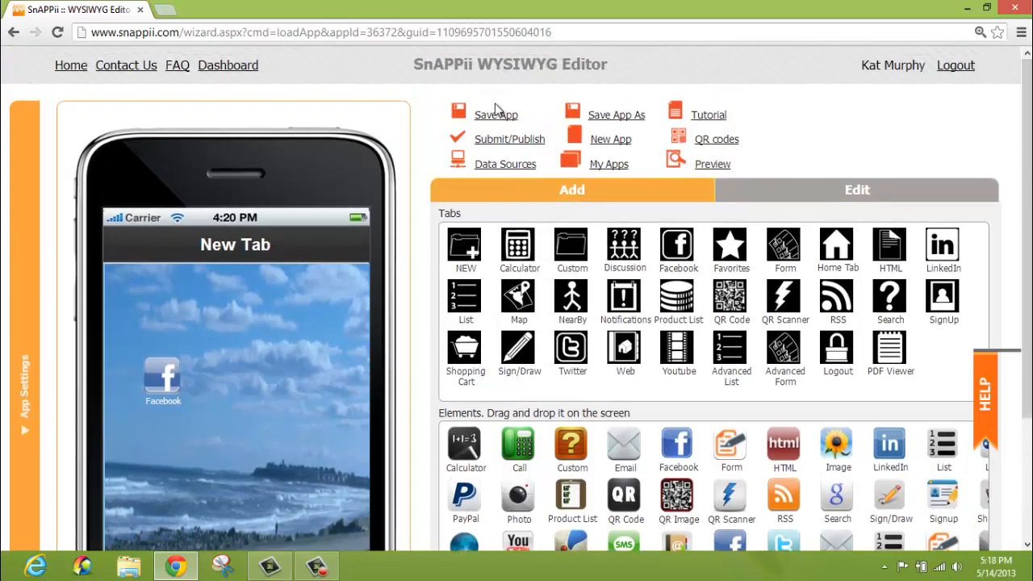
mouse_move(500, 143)
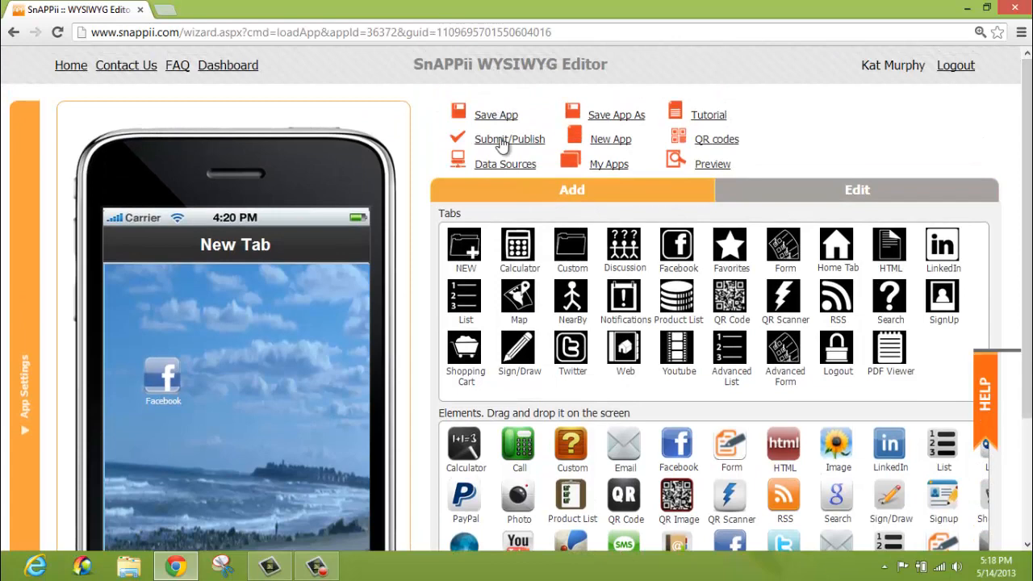
left_click(510, 139)
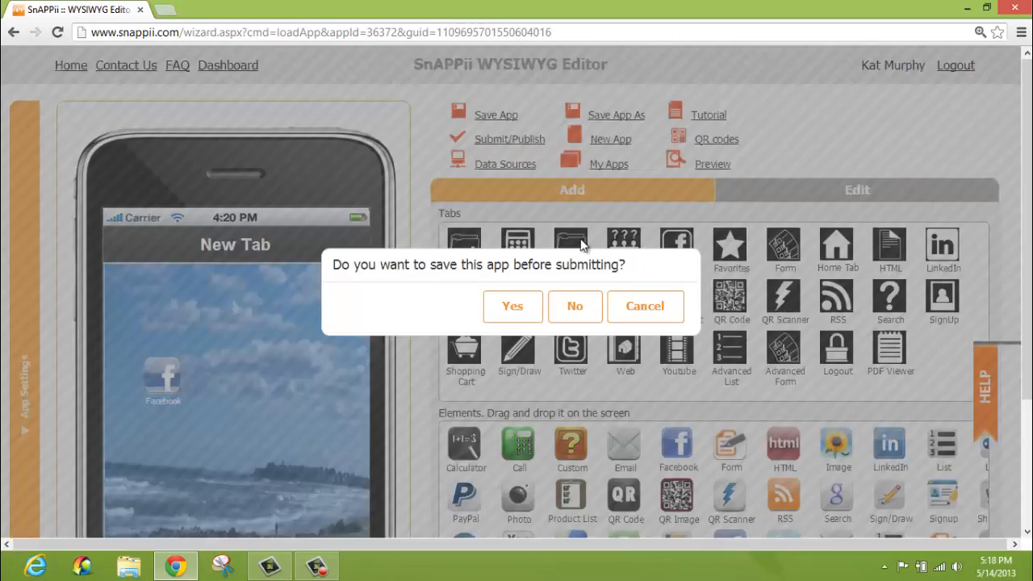
left_click(575, 306)
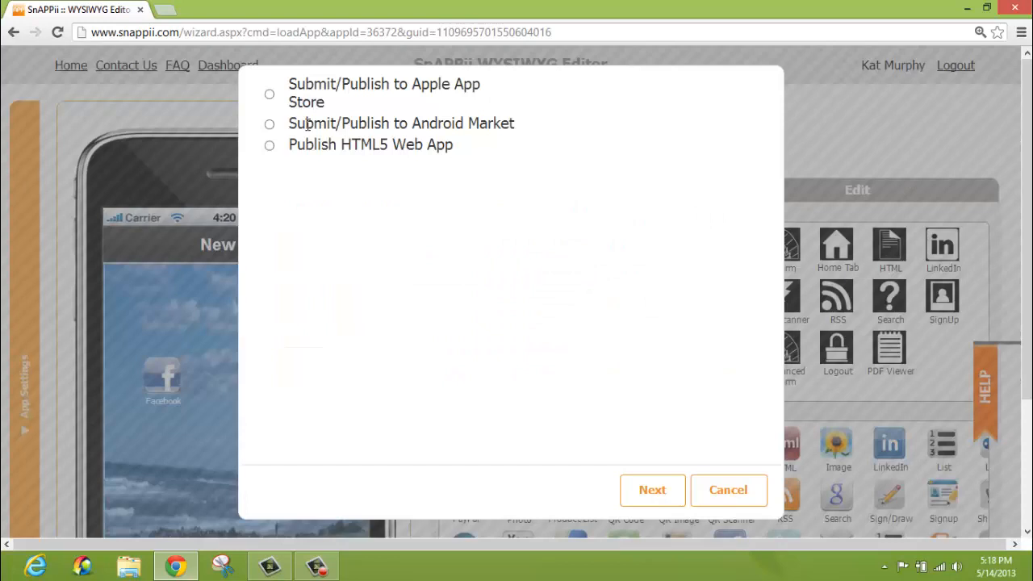
mouse_move(271, 137)
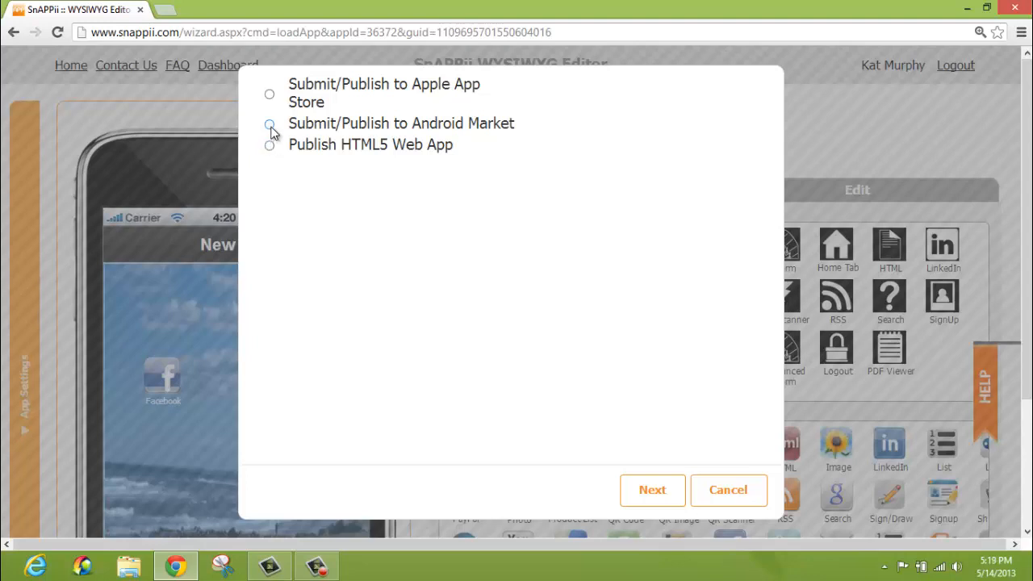
left_click(269, 125)
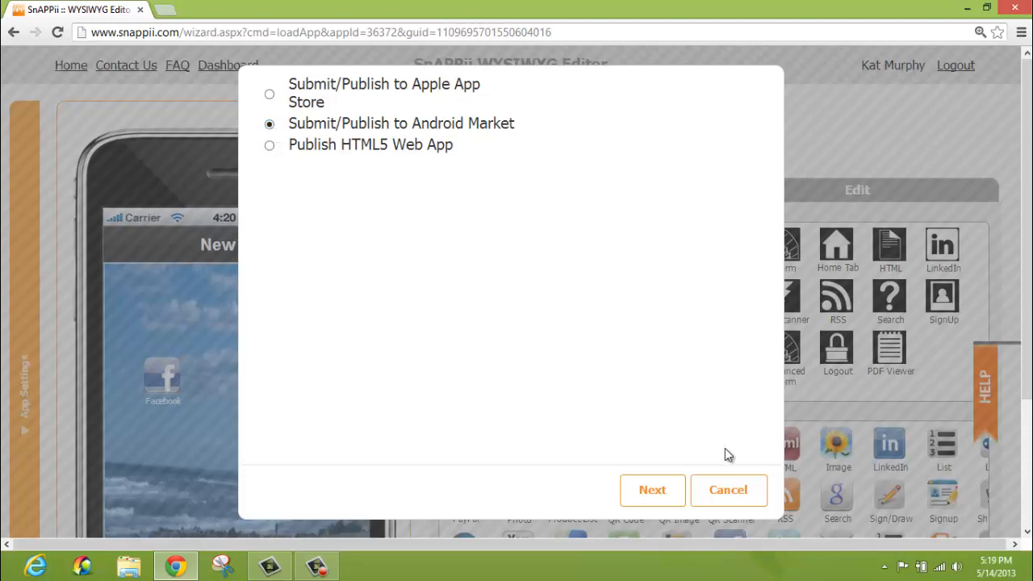
left_click(730, 491)
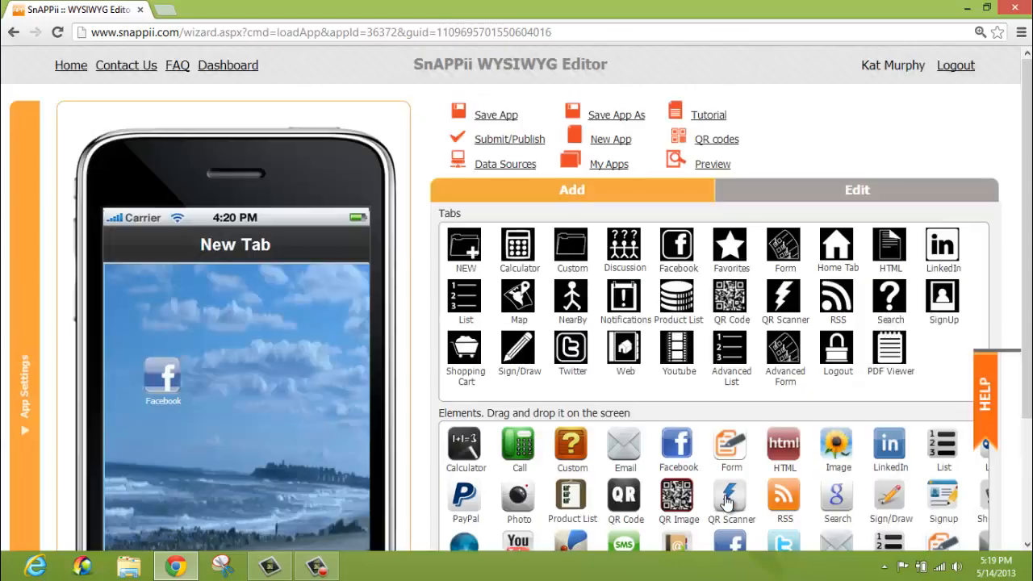
Place a Post To Facebook button with the message 'I have used this app from XY...'
scroll("down", 3)
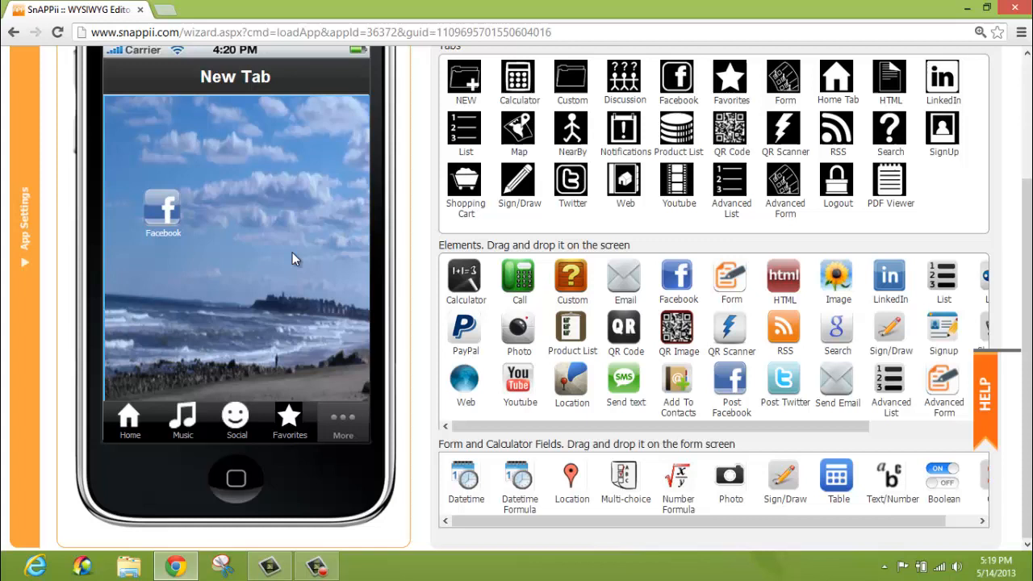
mouse_move(236, 243)
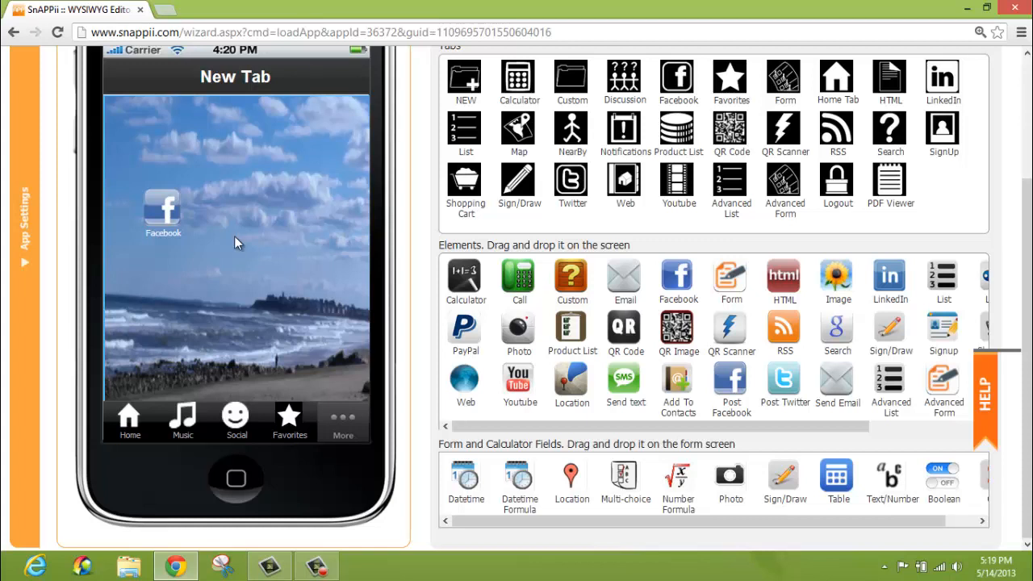
mouse_move(729, 381)
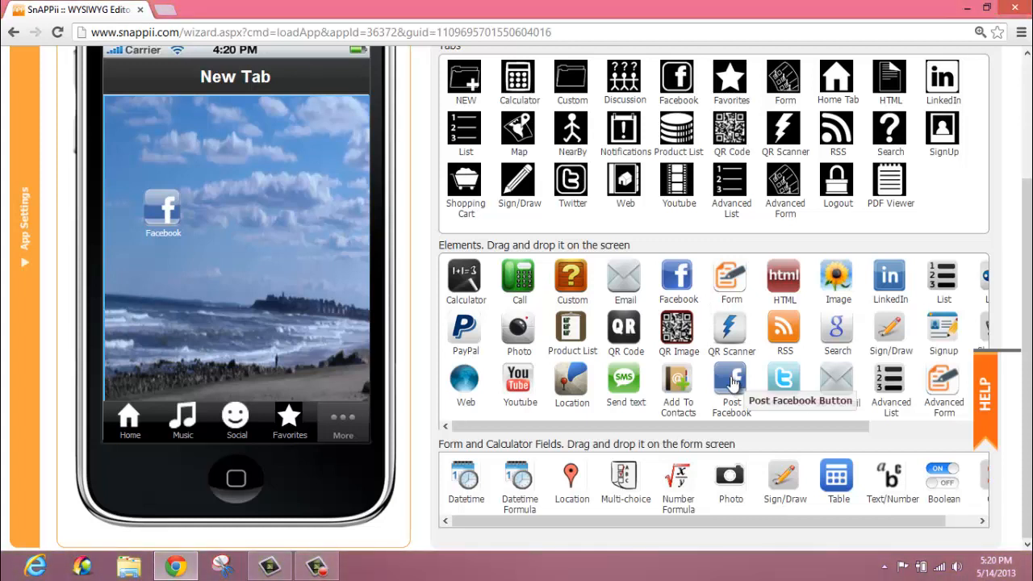
left_click_drag(730, 379, 252, 213)
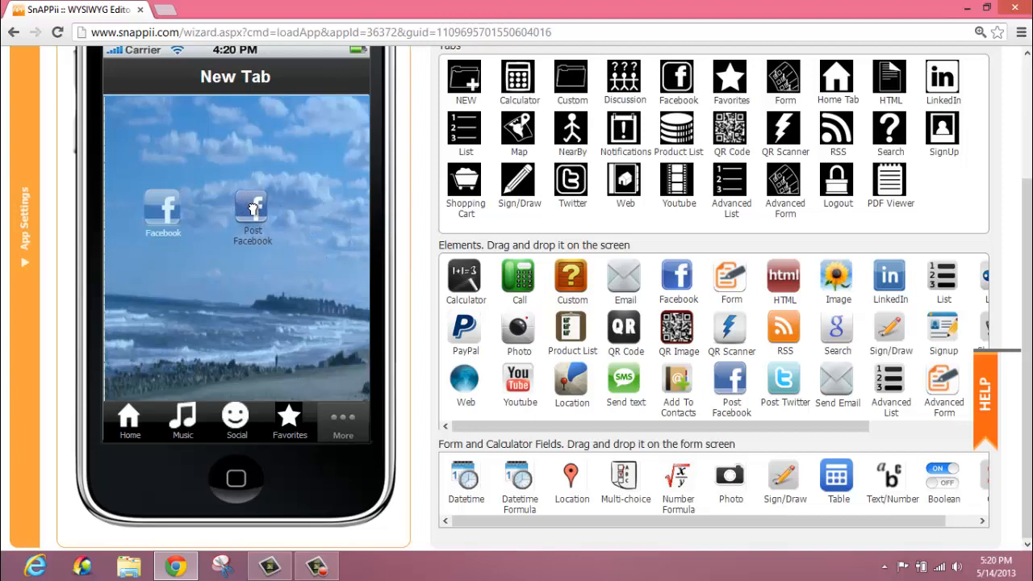
double_click(251, 213)
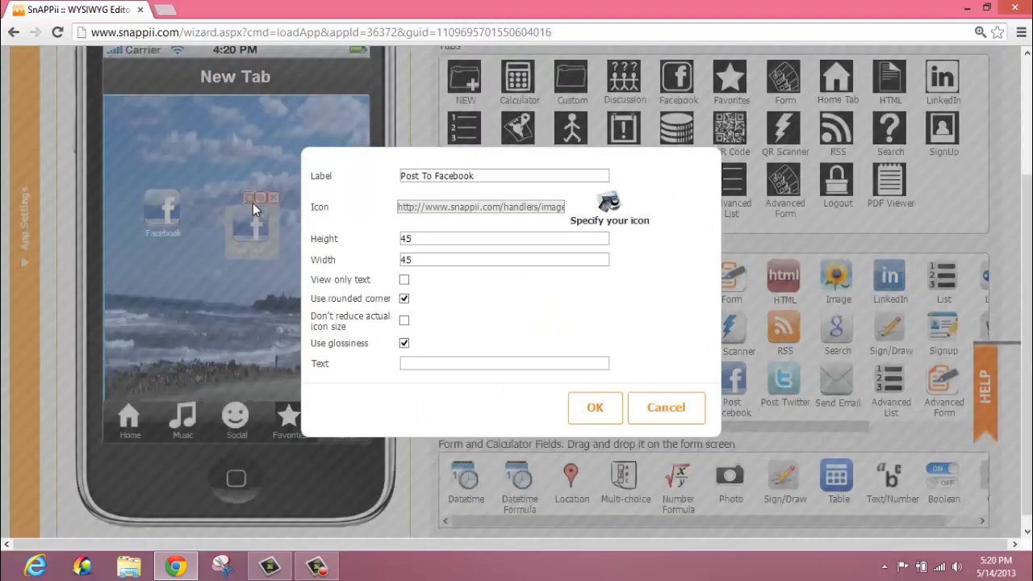
mouse_move(251, 218)
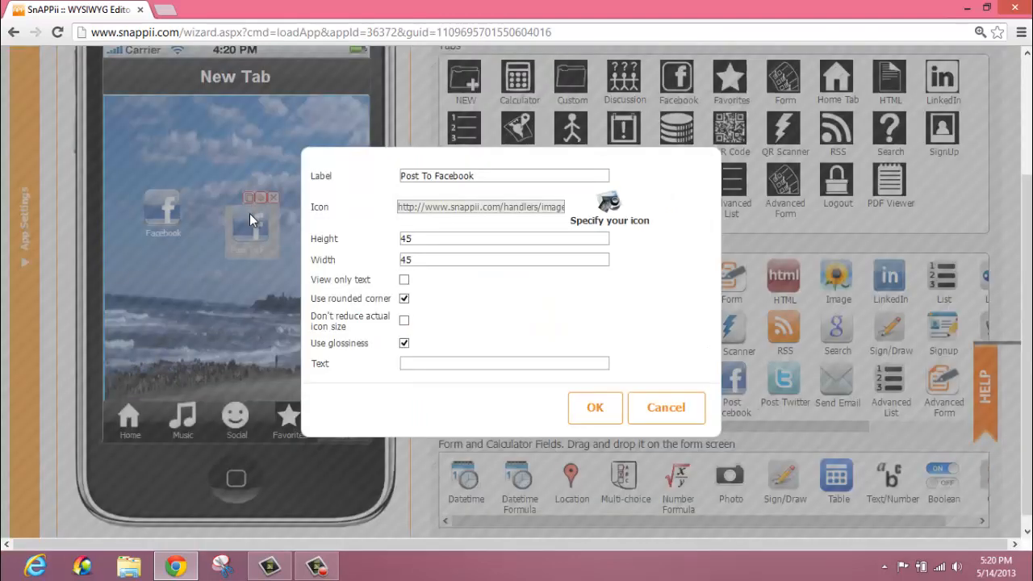
left_click(504, 362)
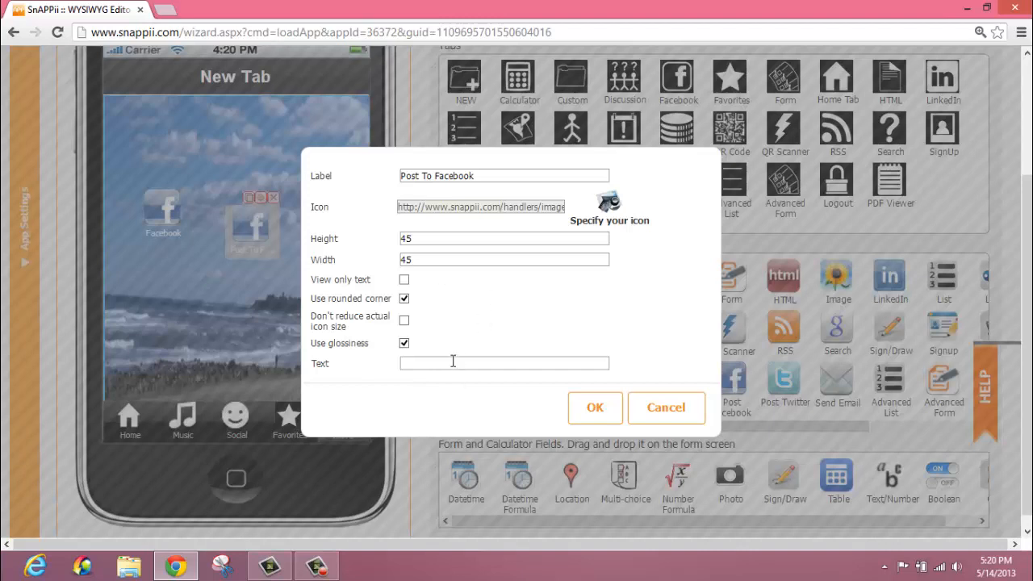
left_click(503, 362)
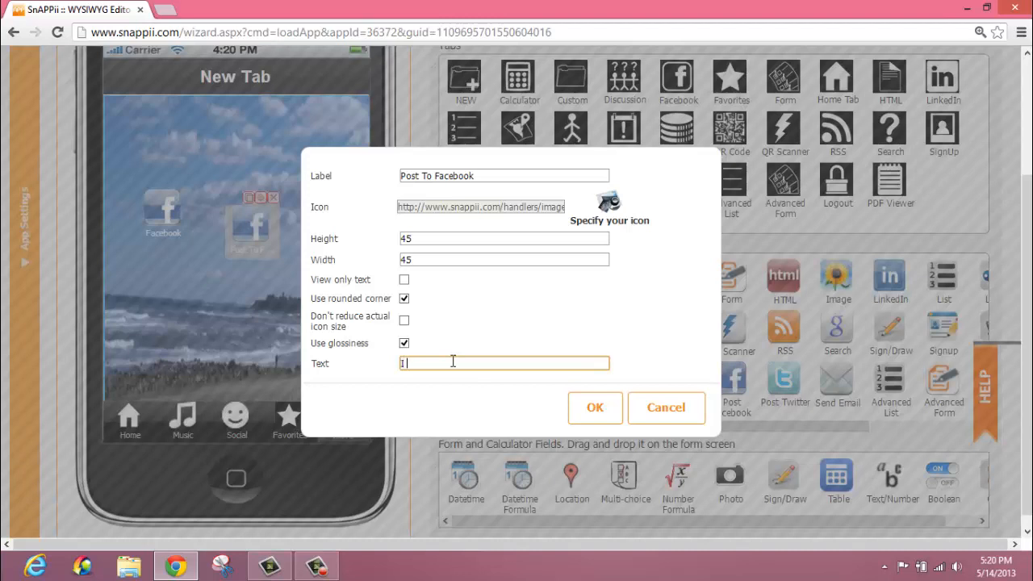
type("I have used this")
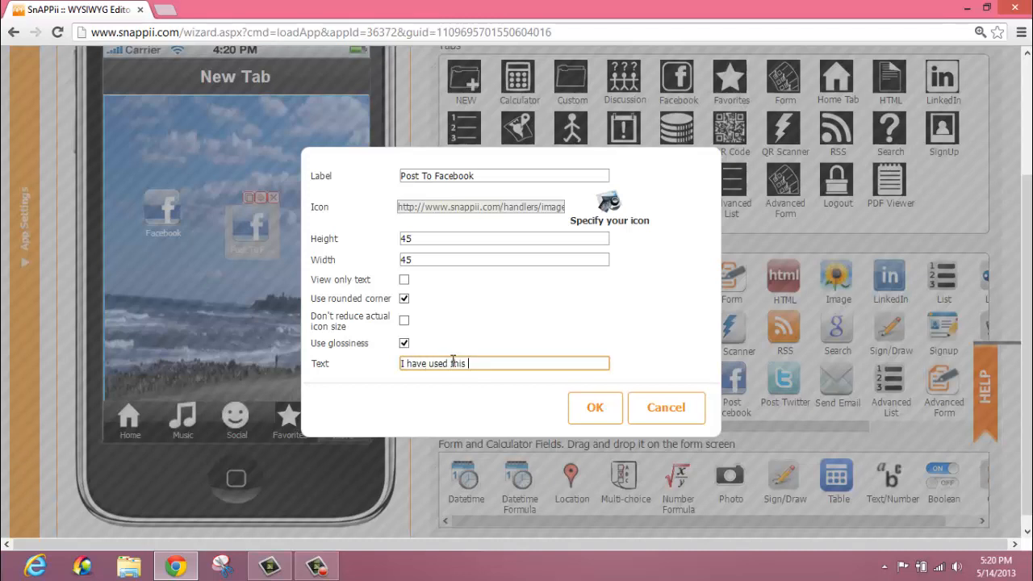
type("app from XYZ company and I love")
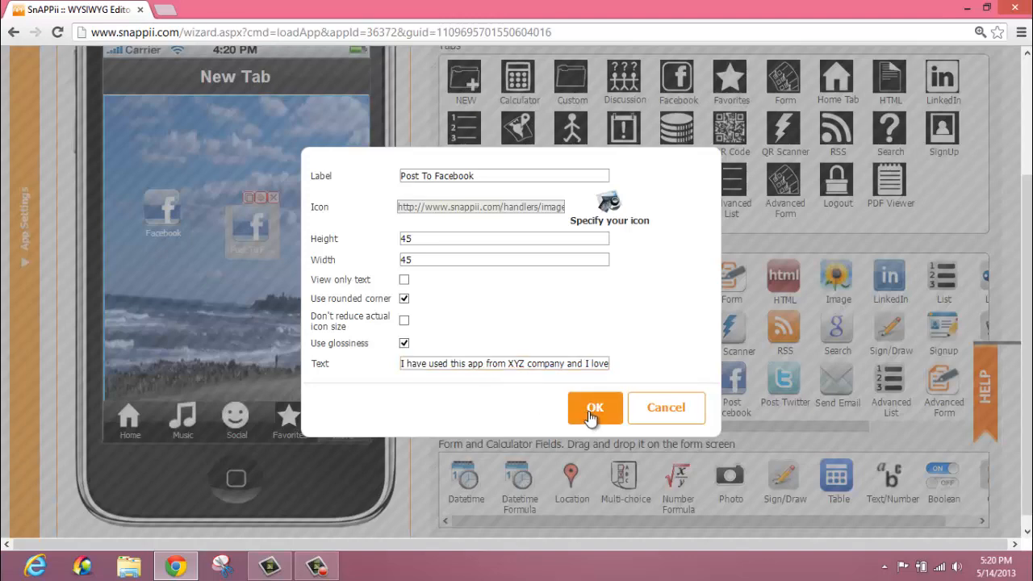
left_click(594, 406)
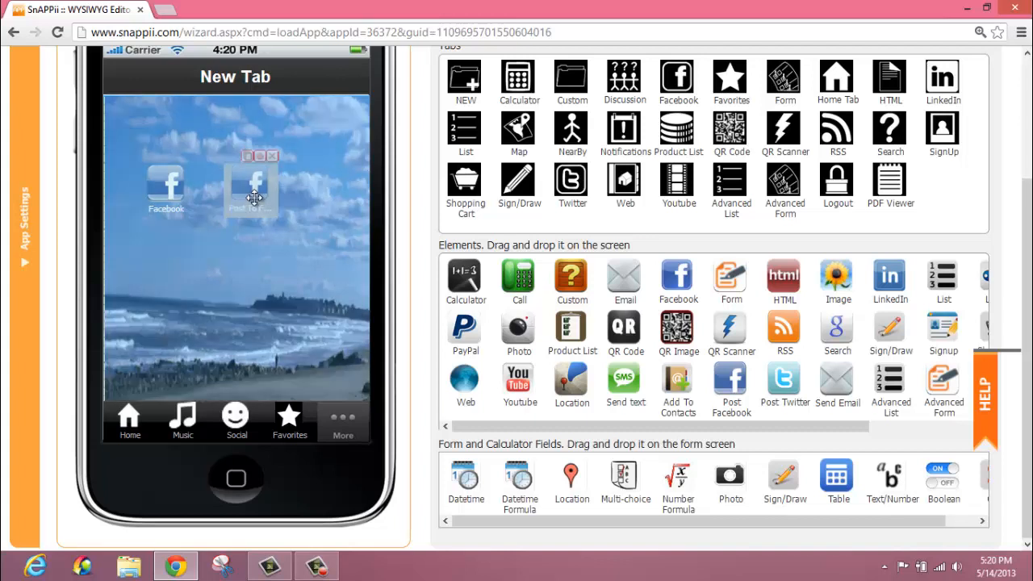
Move the Post To Facebook button right and confirm the Facebook button and tab settings
left_click_drag(255, 197, 326, 200)
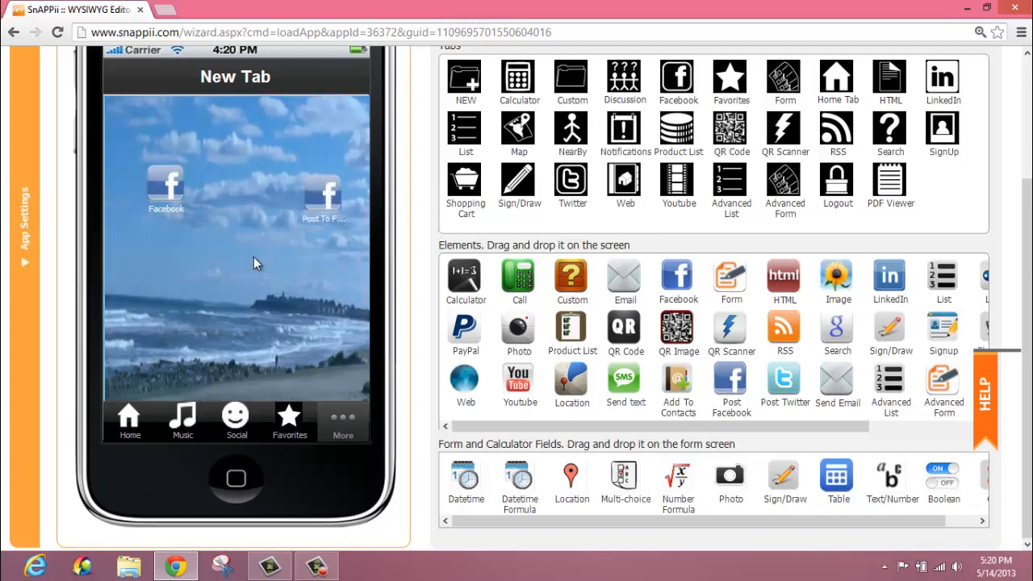
left_click(166, 202)
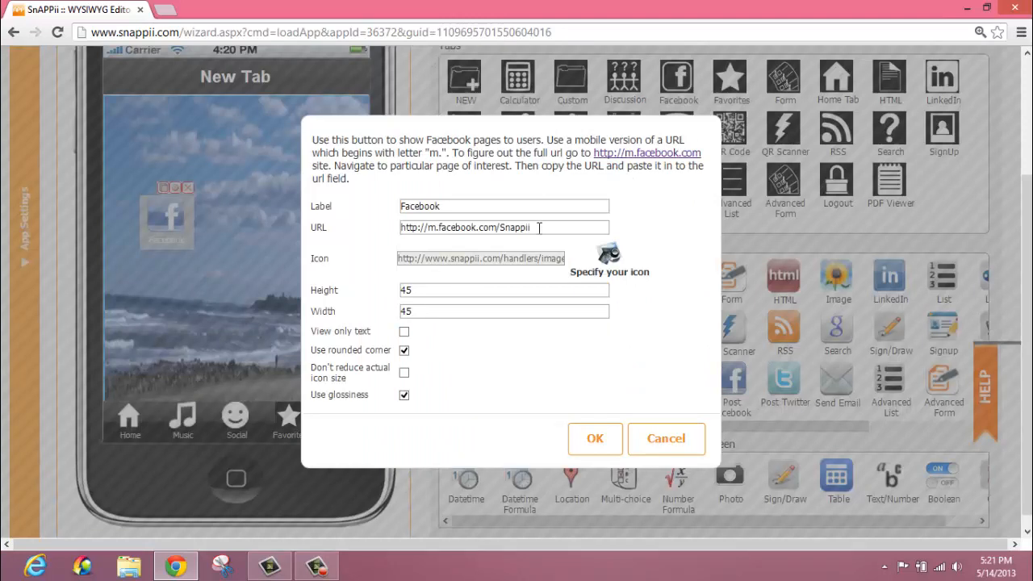
left_click(594, 439)
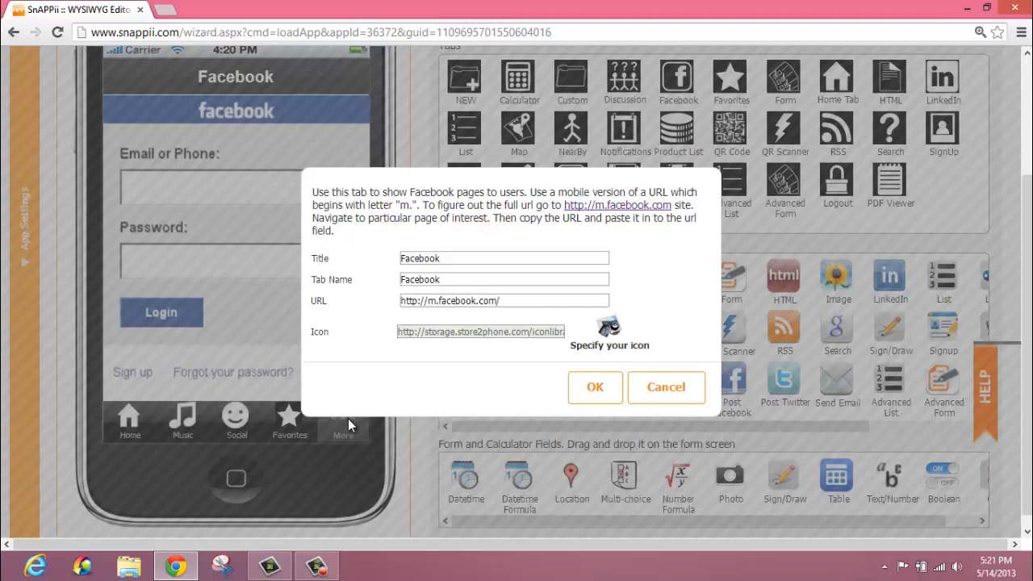
left_click(557, 300)
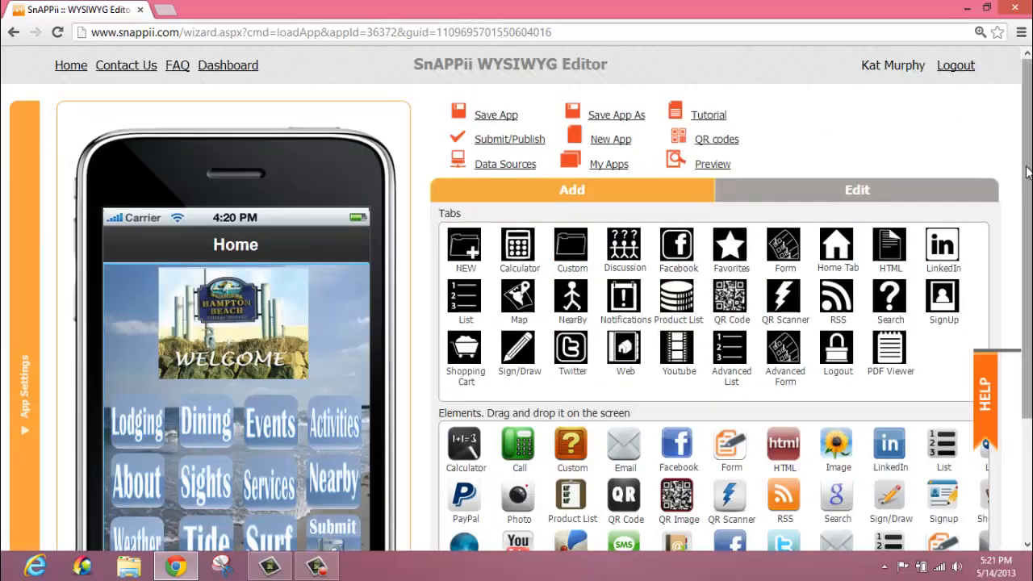
scroll("down", 3)
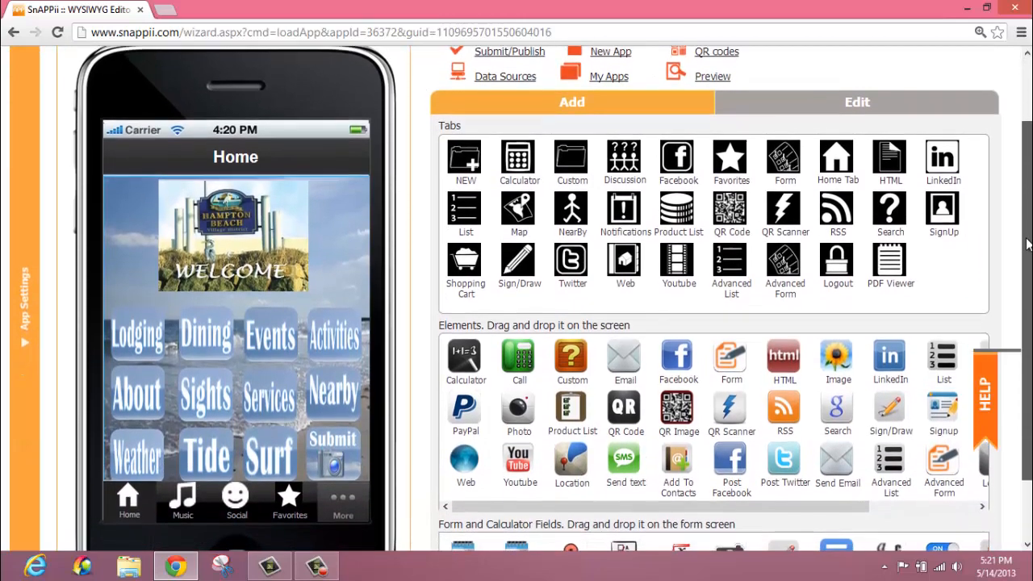
scroll("down", 3)
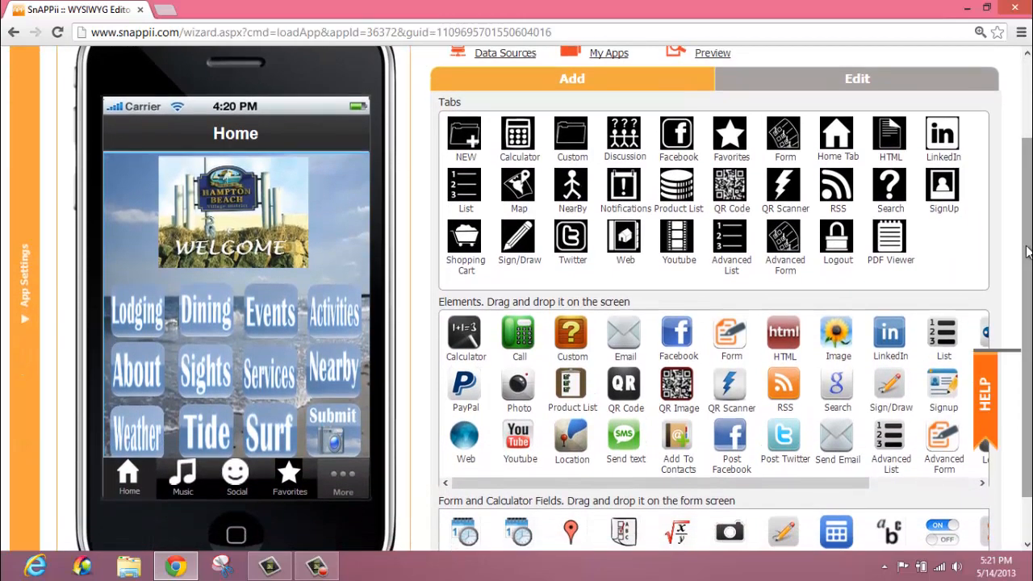